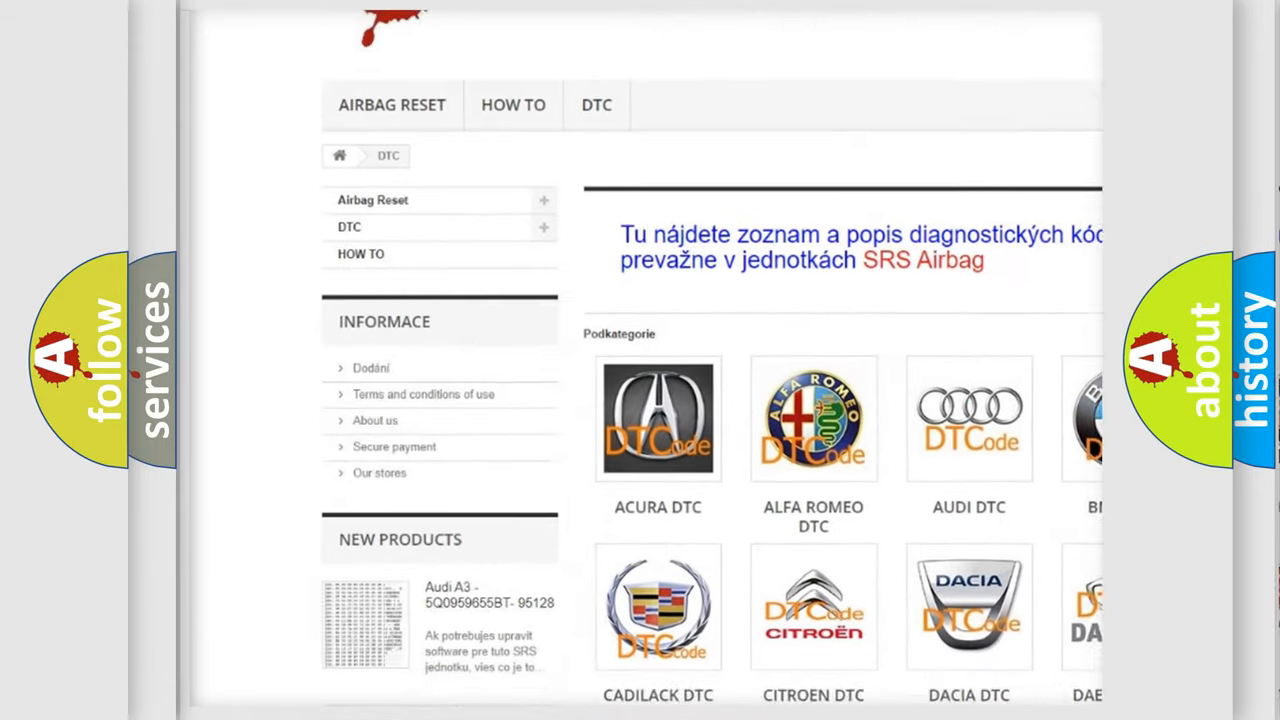
{"action": "scroll", "scroll_direction": "down", "scroll_amount": 3}
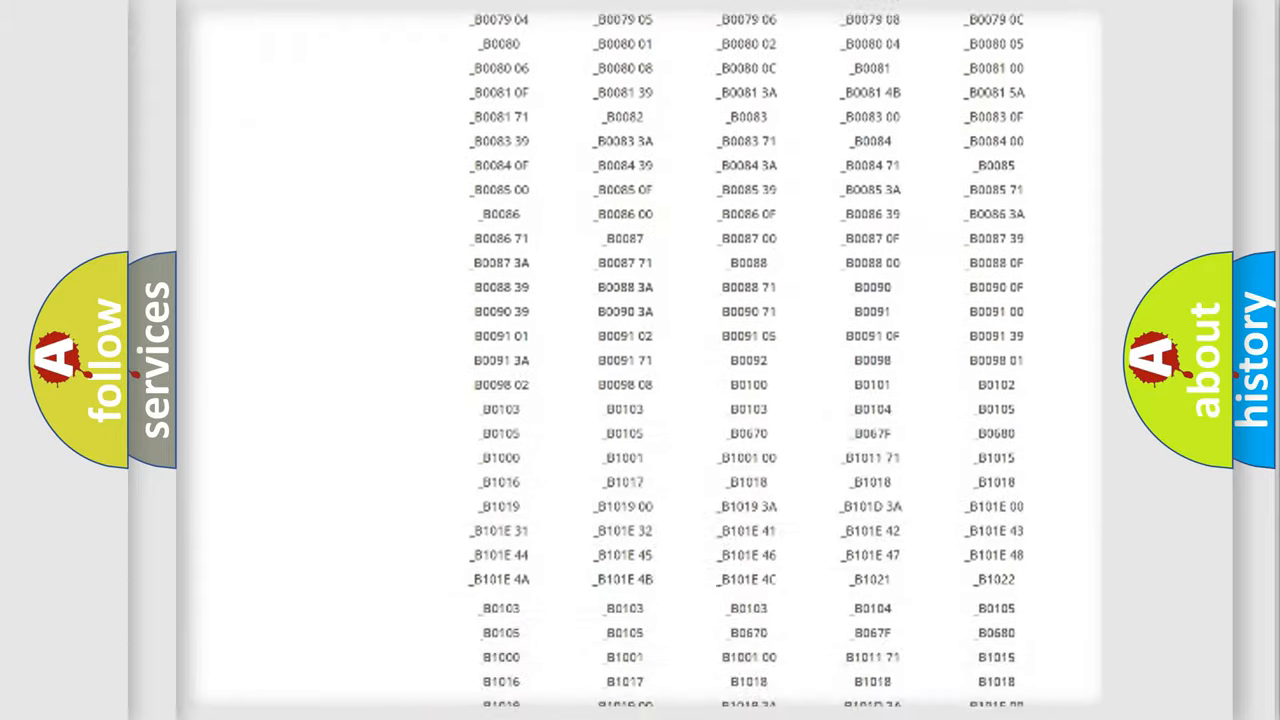
{"action": "scroll", "scroll_direction": "up", "scroll_amount": 3}
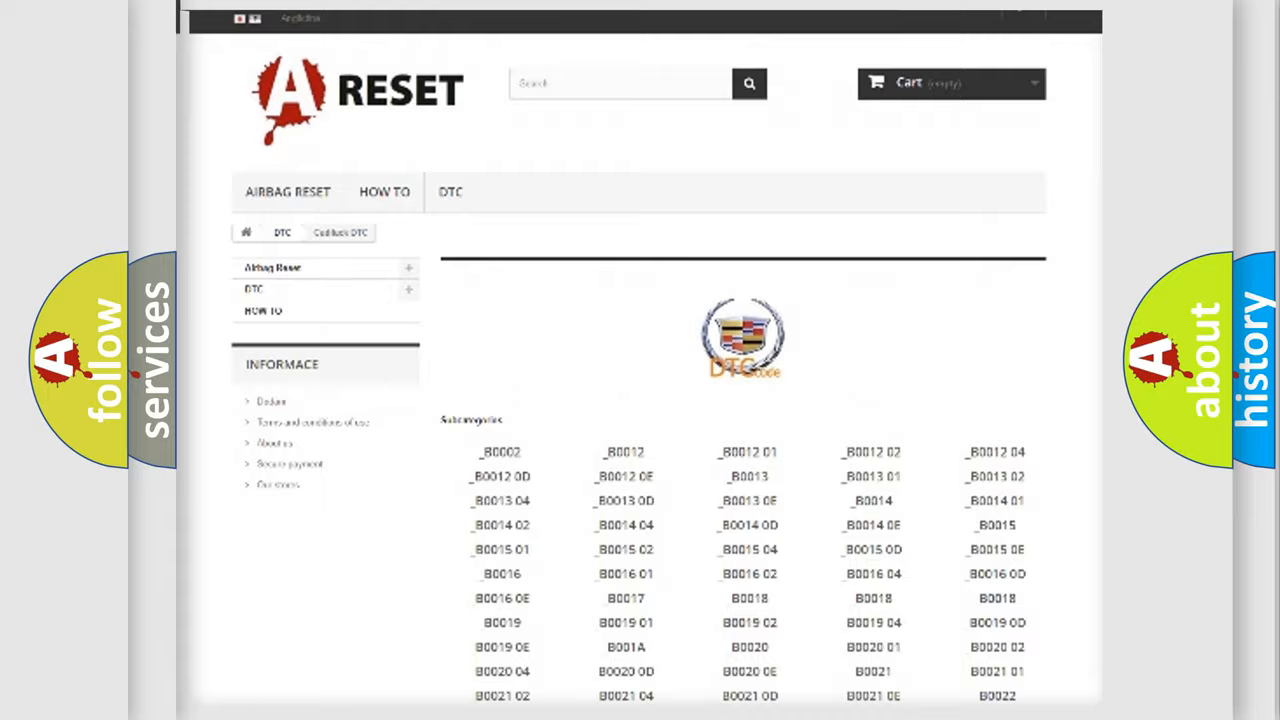